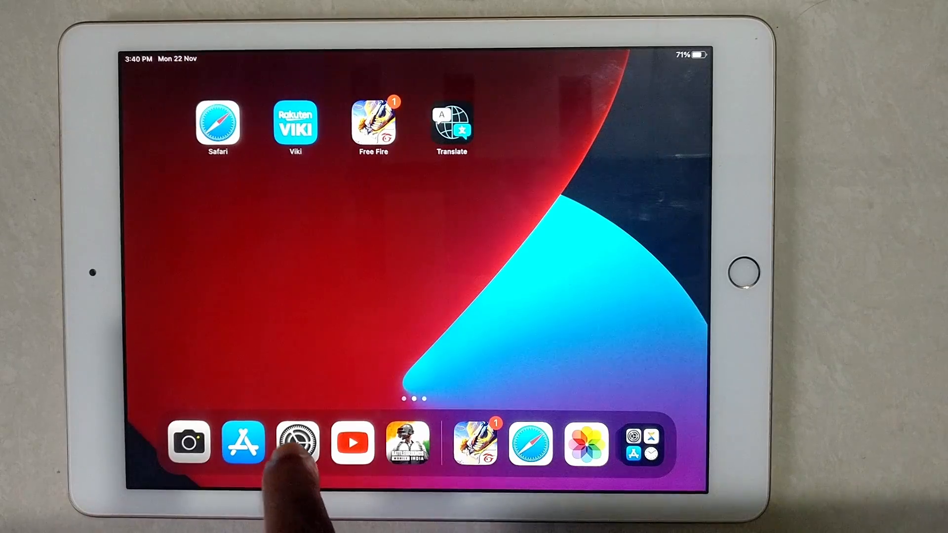
- Bring up Settings on the Display & Brightness page showing Dark appearance and brightness
left_click(298, 444)
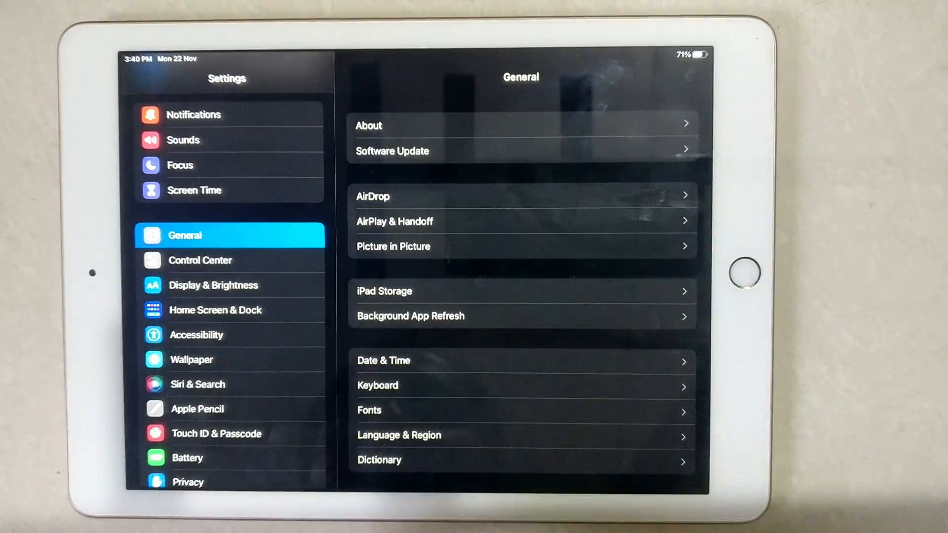
left_click(213, 284)
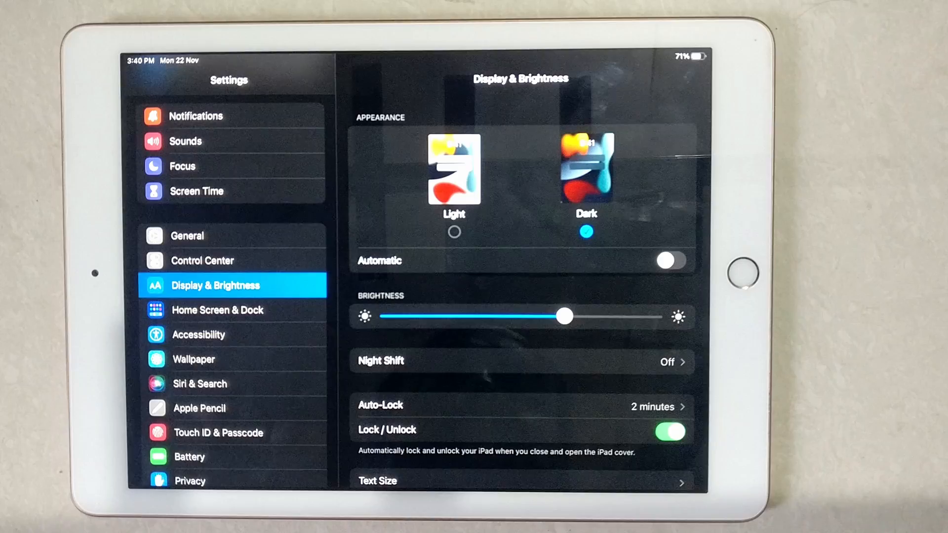